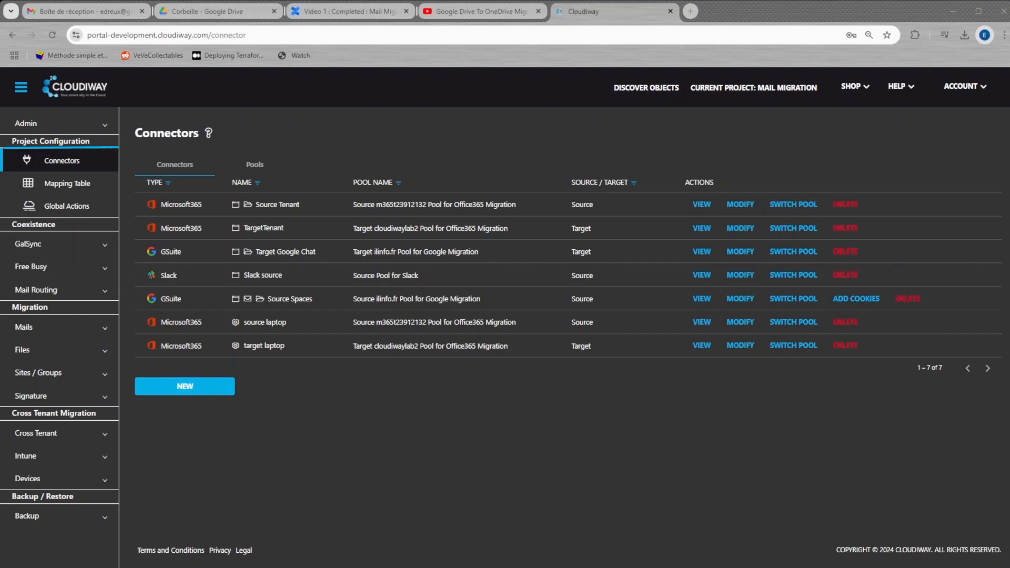
Step: Create a GSuite source connector named Source Connector covering Sites, Groups, Teams
click(184, 385)
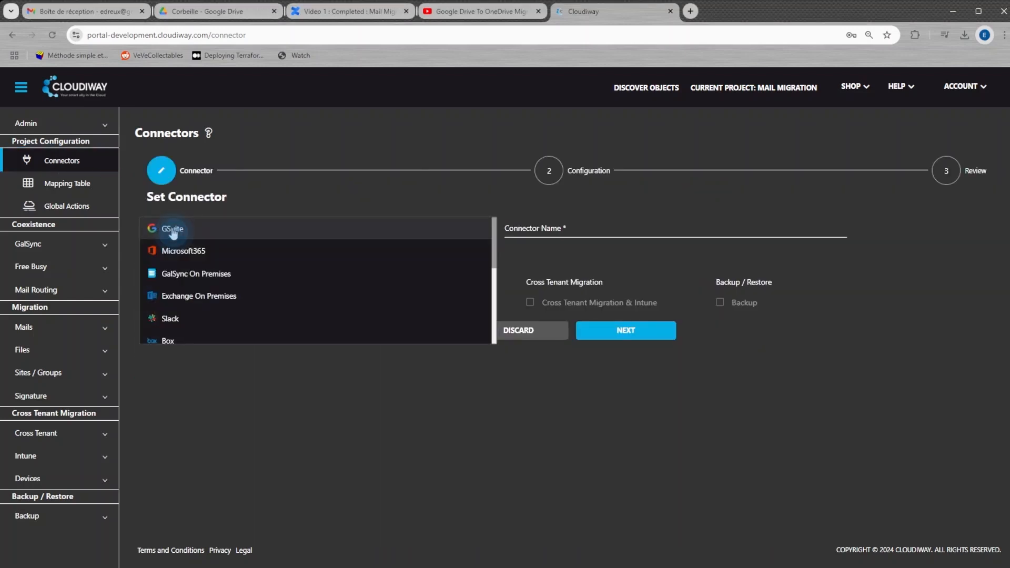
click(172, 229)
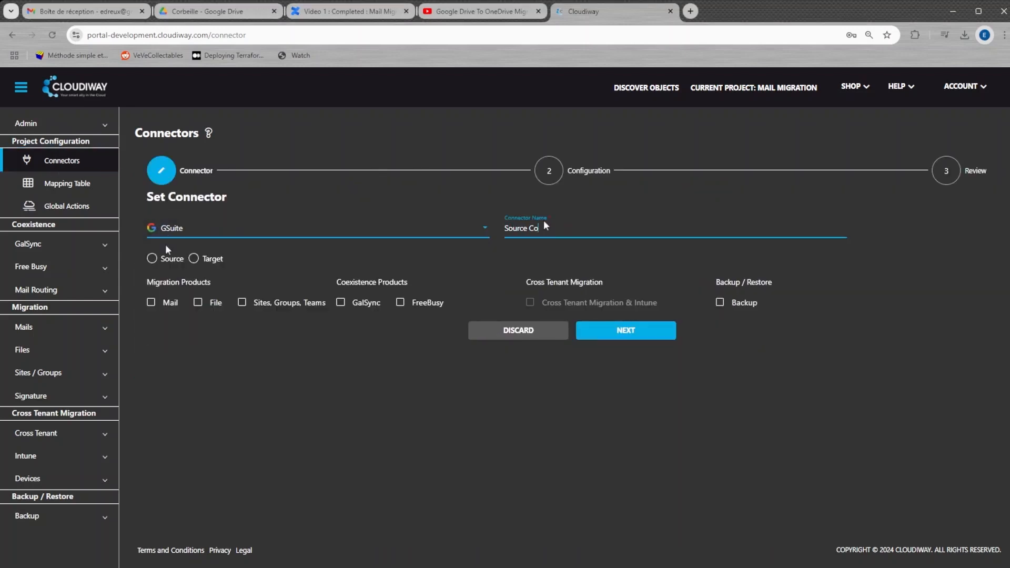
click(152, 258)
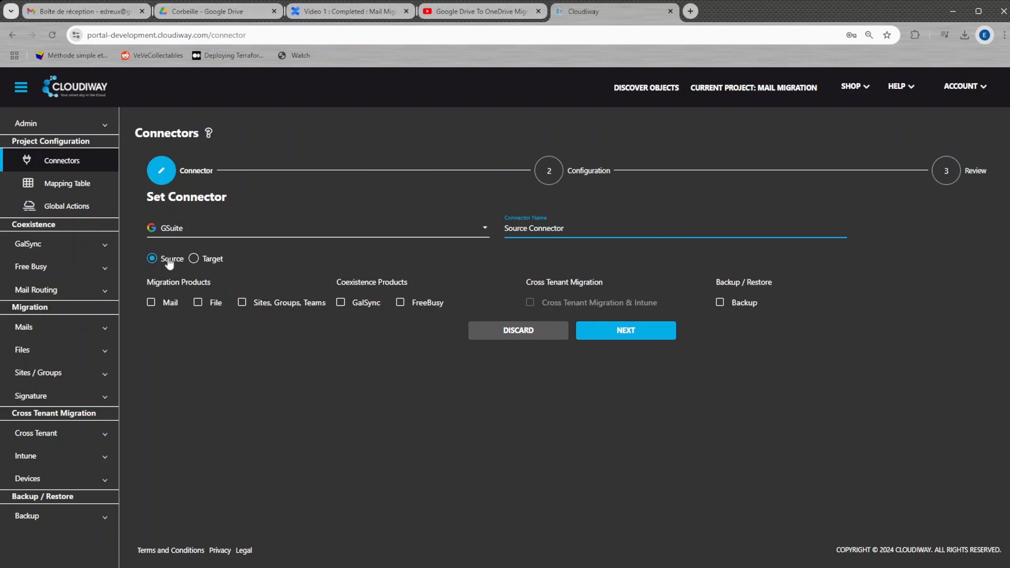
click(242, 303)
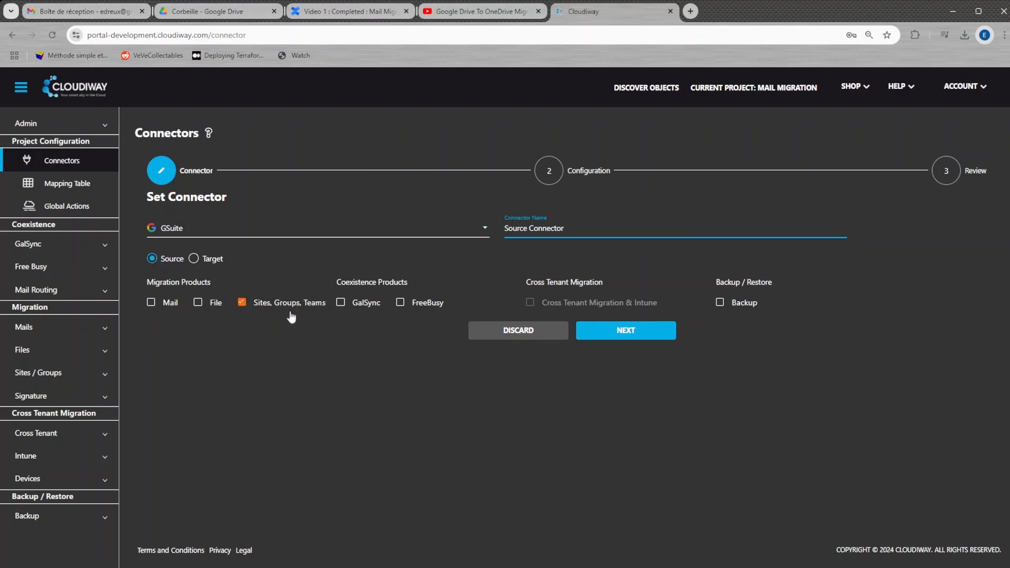
Step: Enter domain sourcedomain.com, the migration account and password, and 'not used' for phone and logon location
click(625, 330)
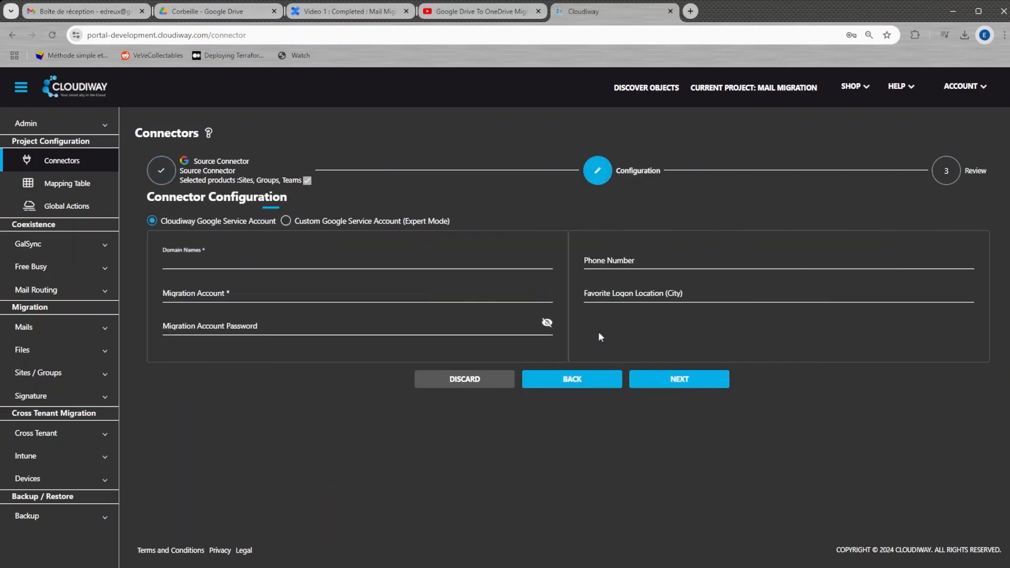
click(152, 221)
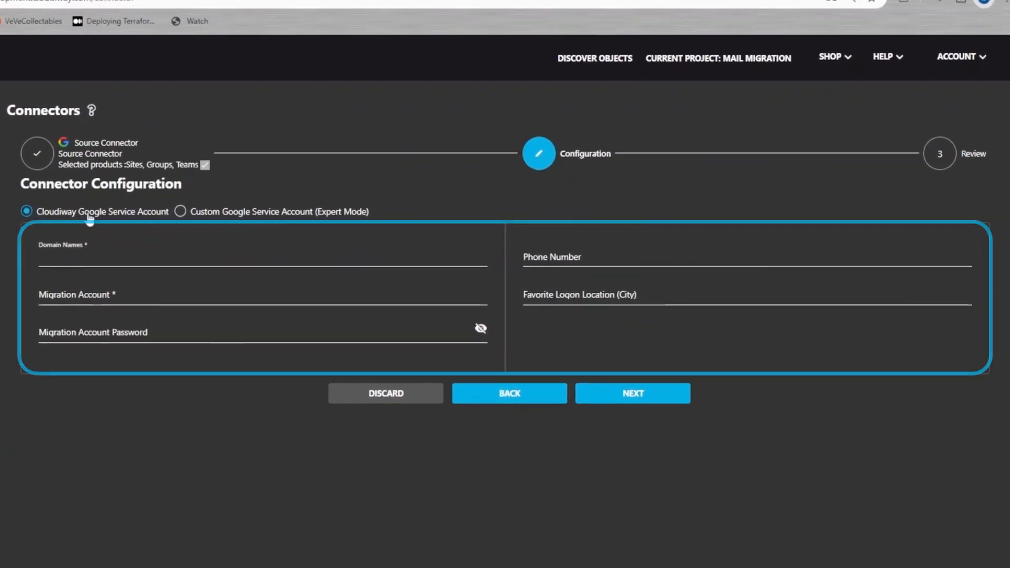
text(sourcedomain.com)
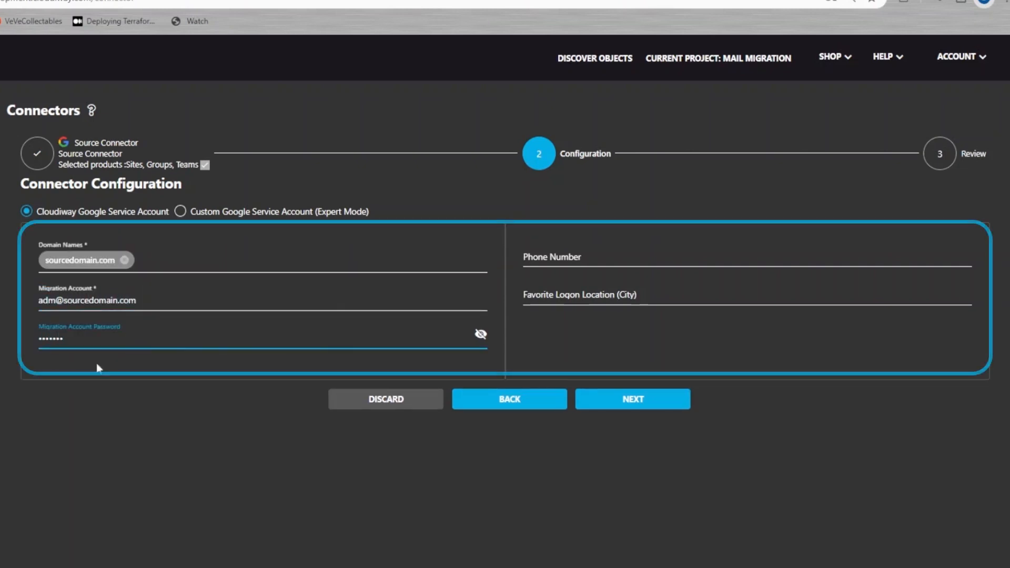
click(480, 334)
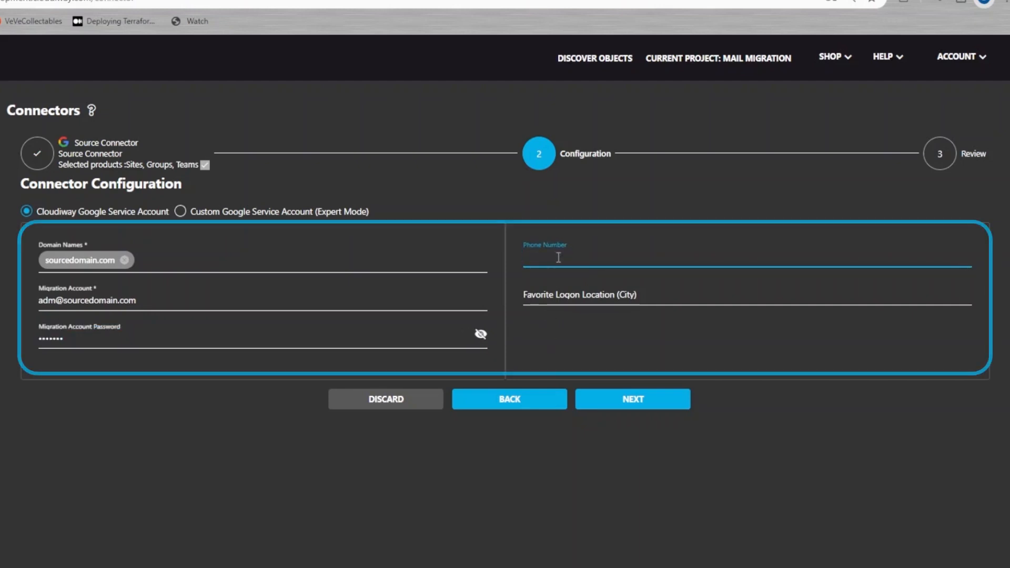
text(not used)
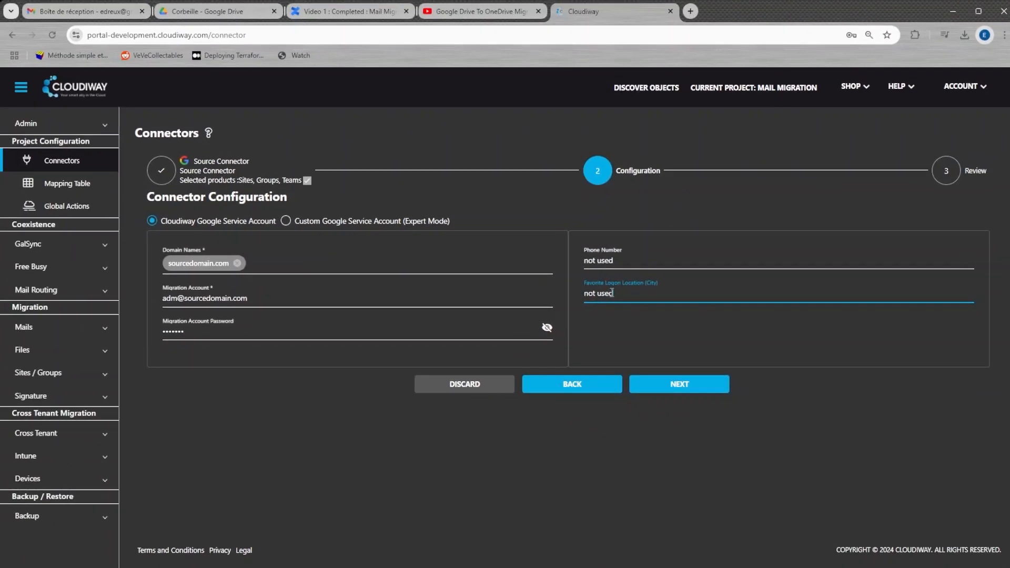
click(677, 384)
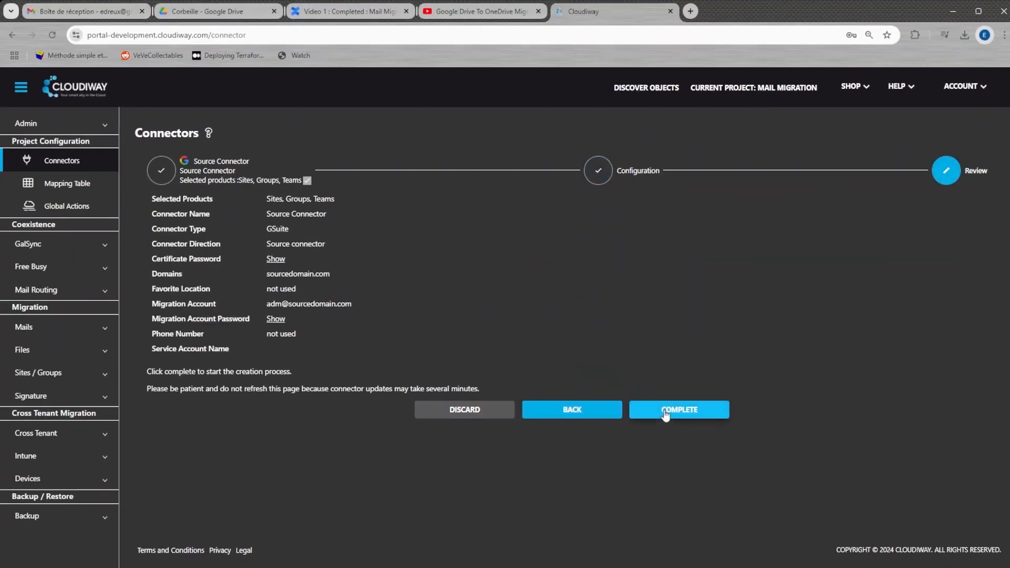
Step: Save the source connector and start a Microsoft365 TargetTenant target for Sites, Groups, Teams
click(678, 410)
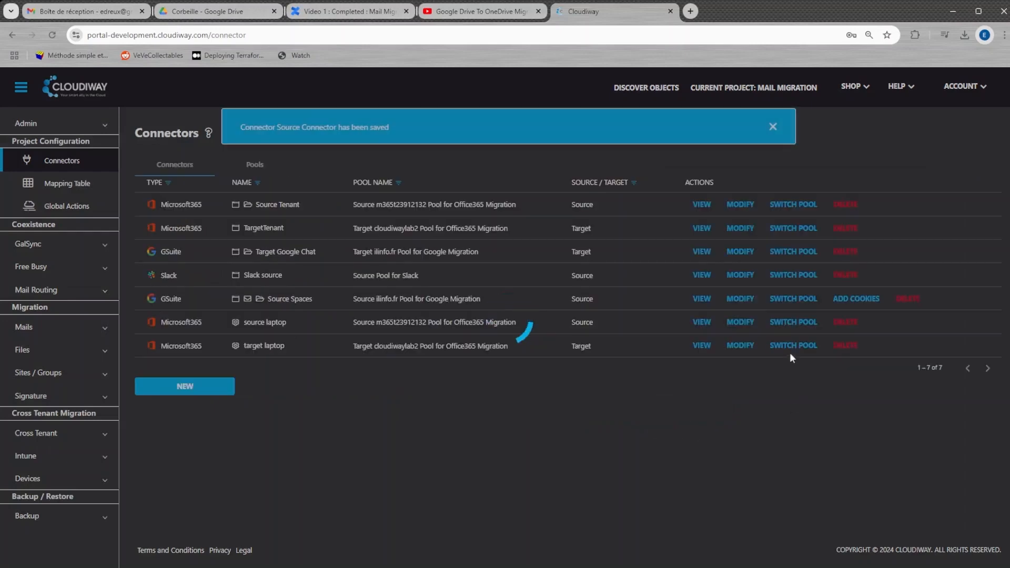
click(185, 386)
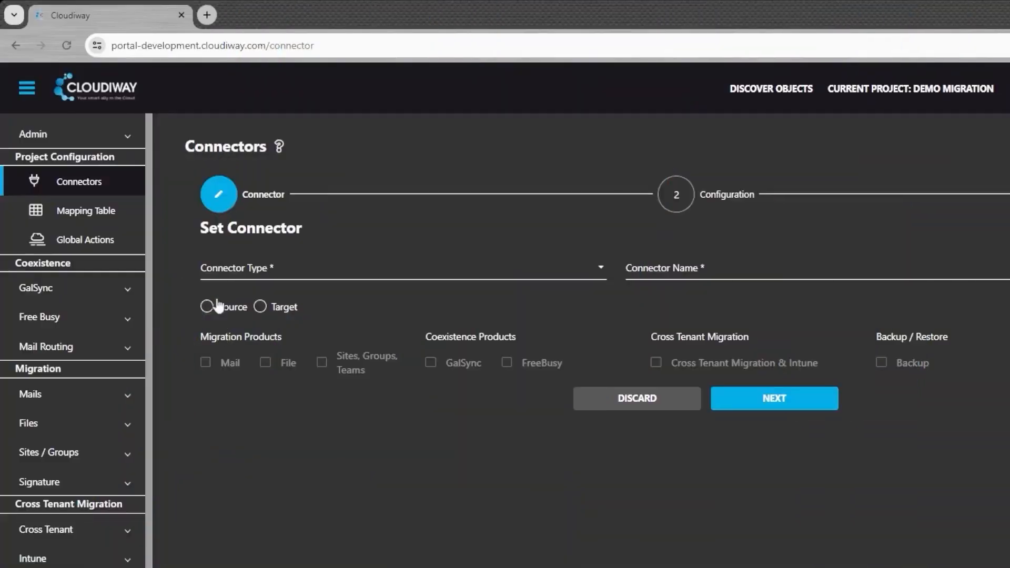
click(402, 268)
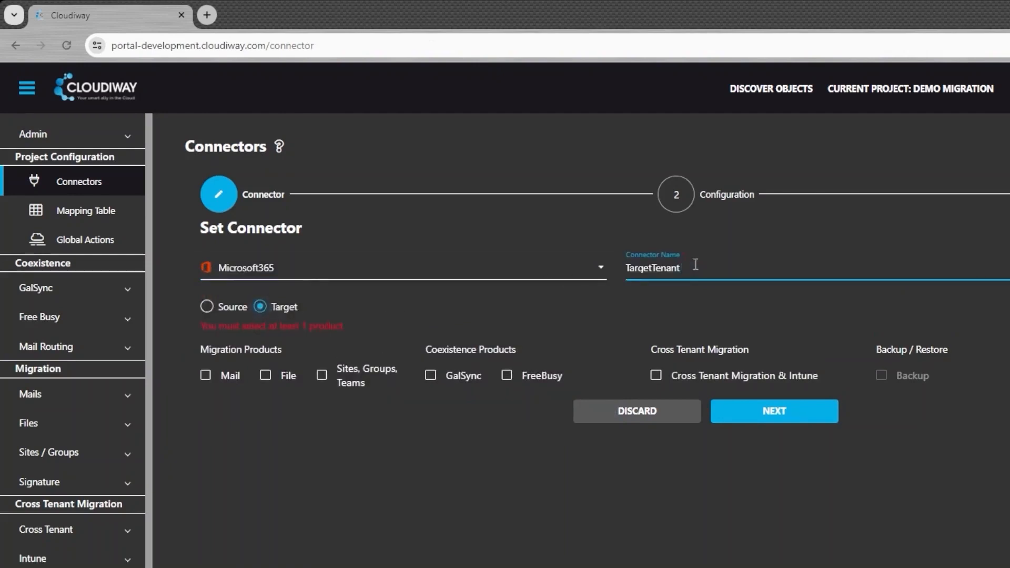
click(321, 376)
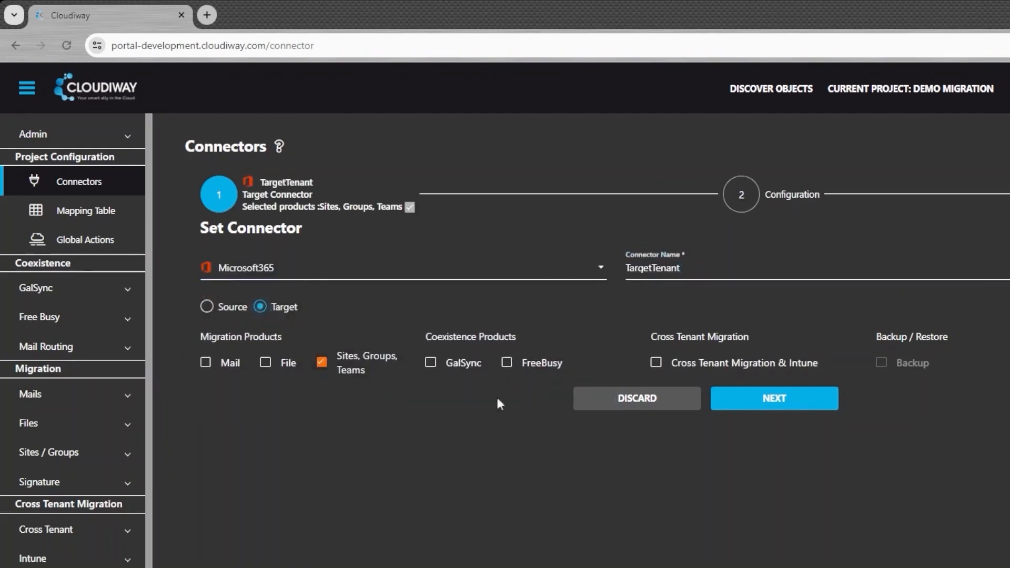
click(775, 398)
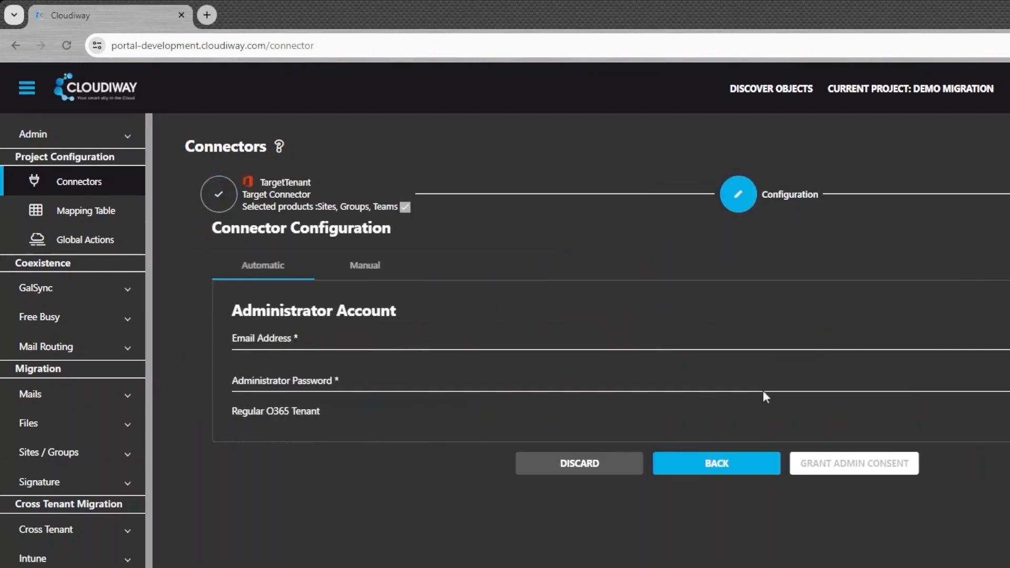
click(262, 265)
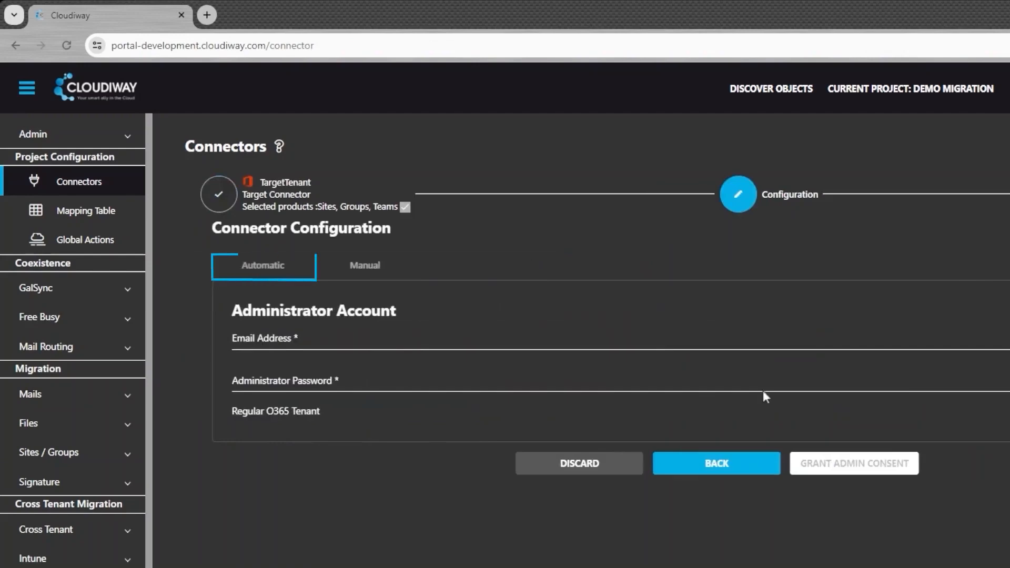
click(365, 265)
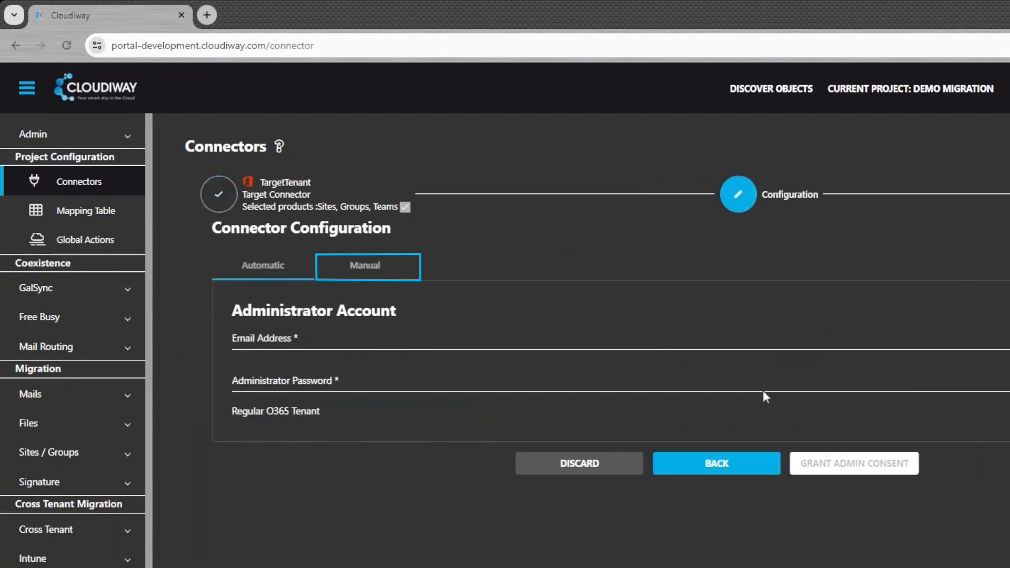
click(262, 267)
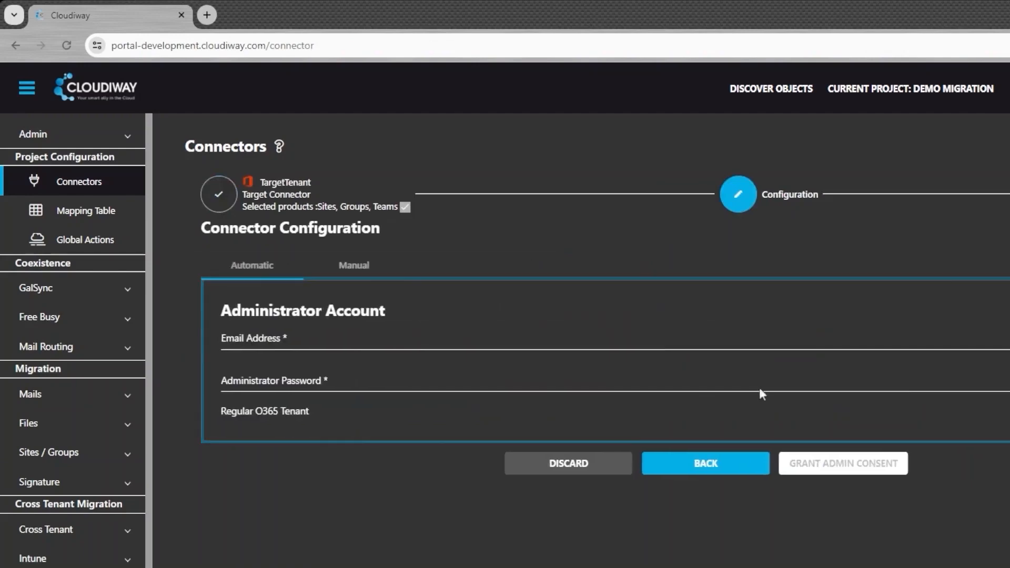
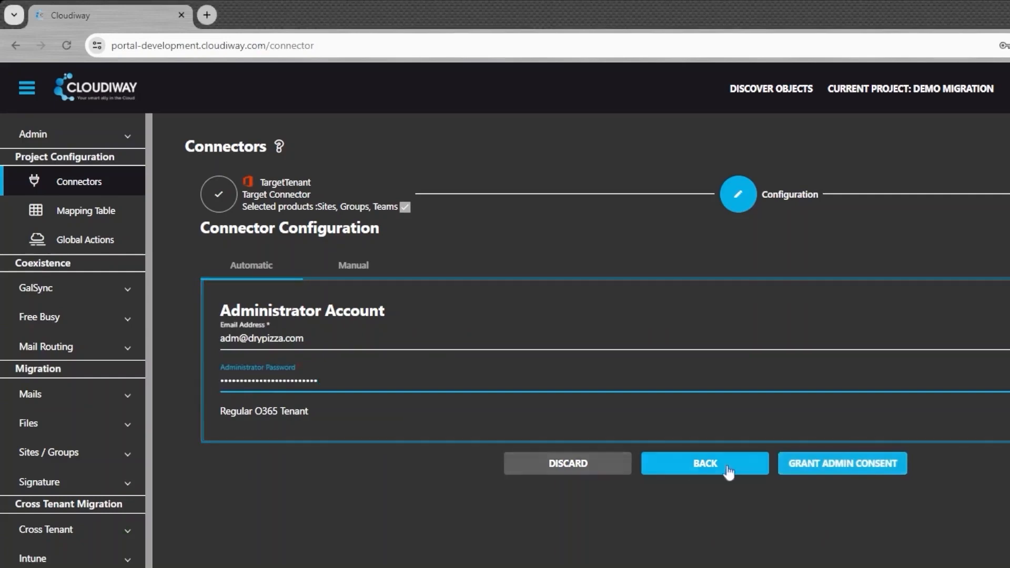
click(841, 463)
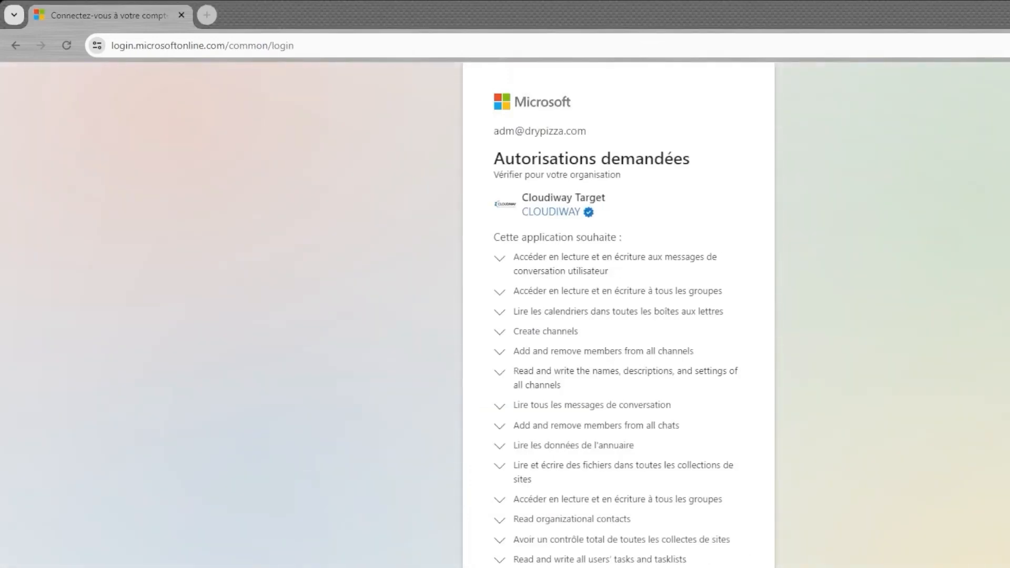
Step: Review the requested Cloudiway Target permissions and accept them
scroll(down, 3)
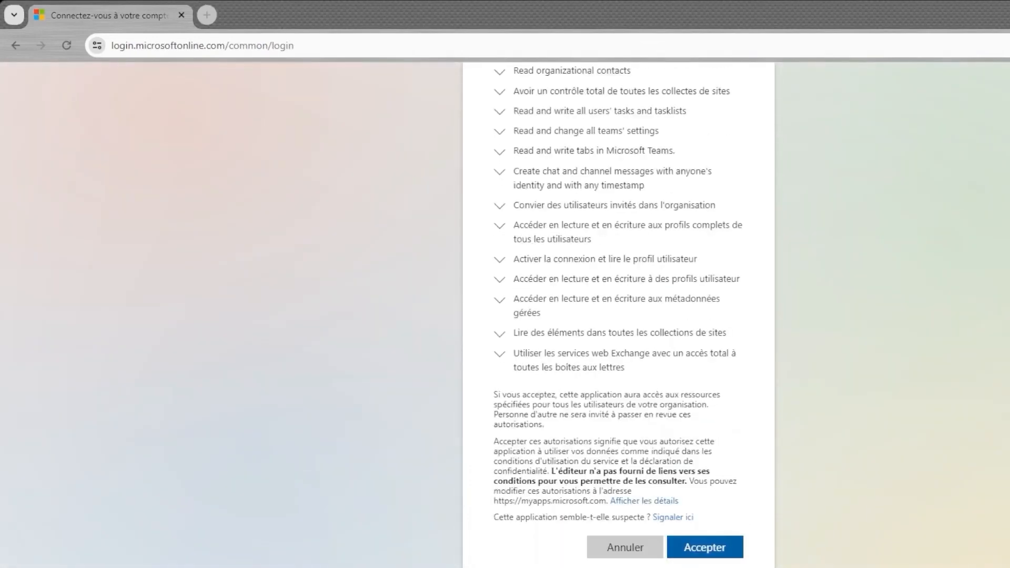
click(704, 547)
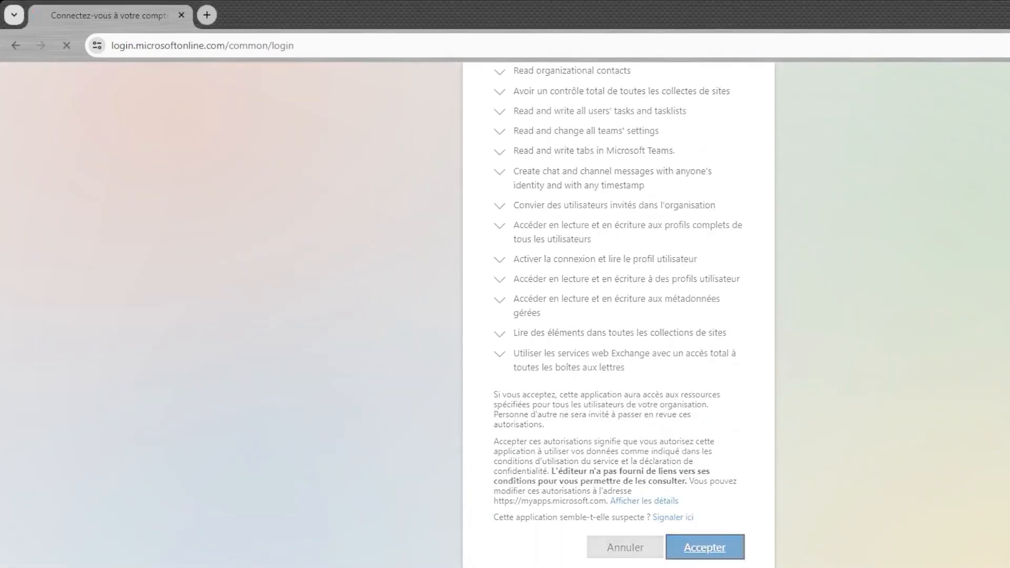
click(704, 547)
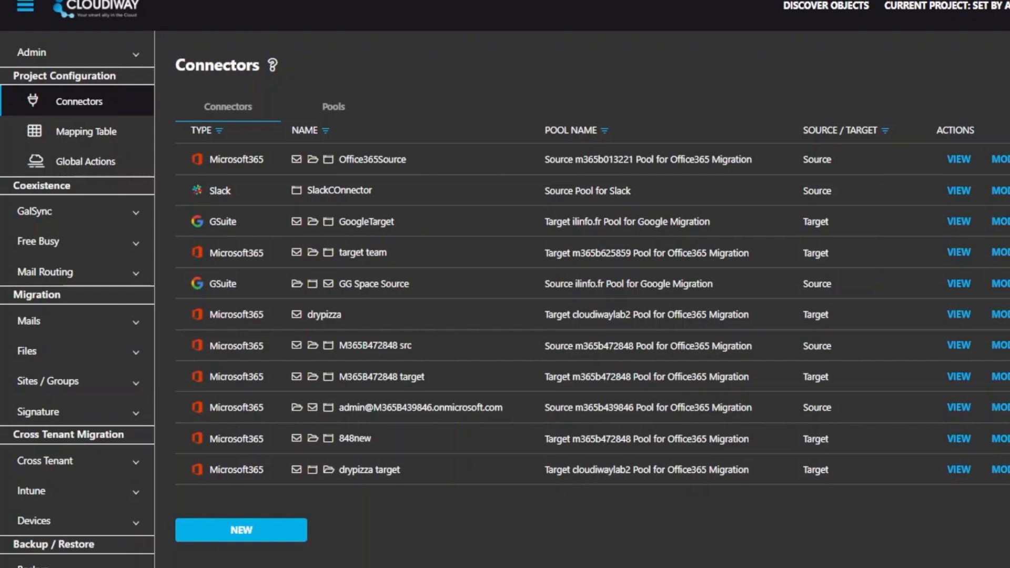
Step: From the Group List, get Google Spaces from ilinfo.fr as Microsoft Teams in the cloudiwaylab2 pool
click(48, 381)
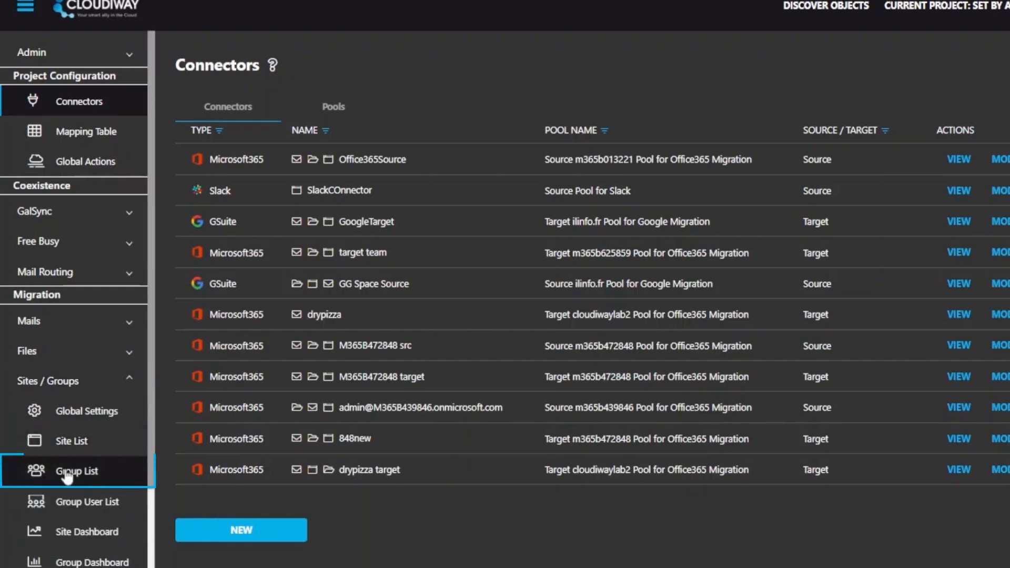
click(77, 471)
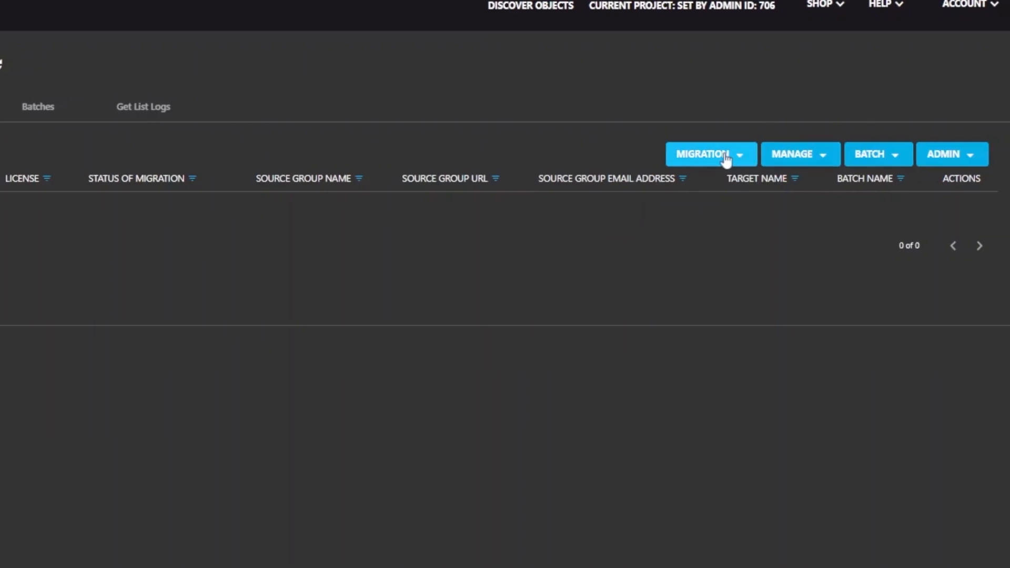
click(709, 155)
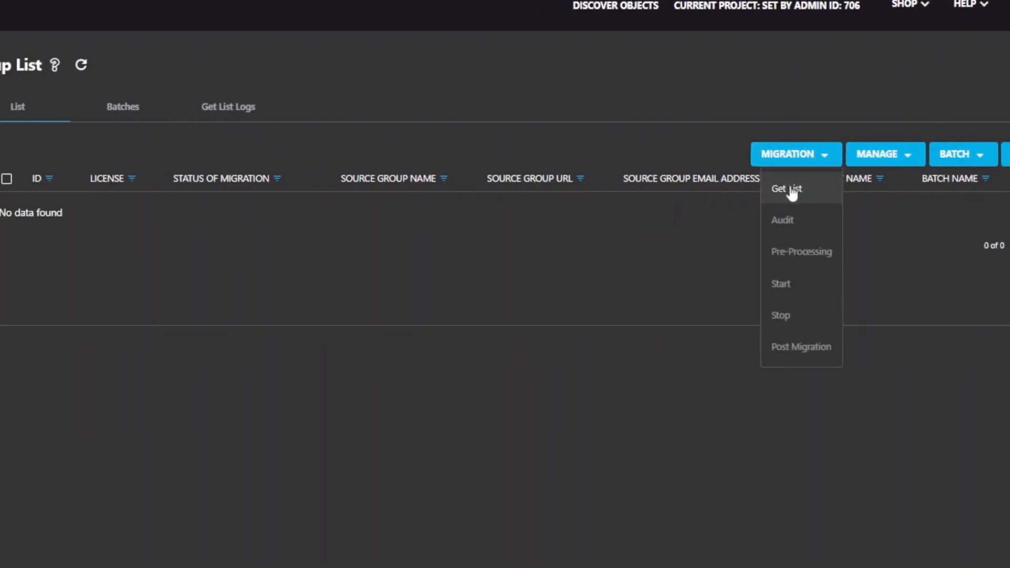
click(786, 188)
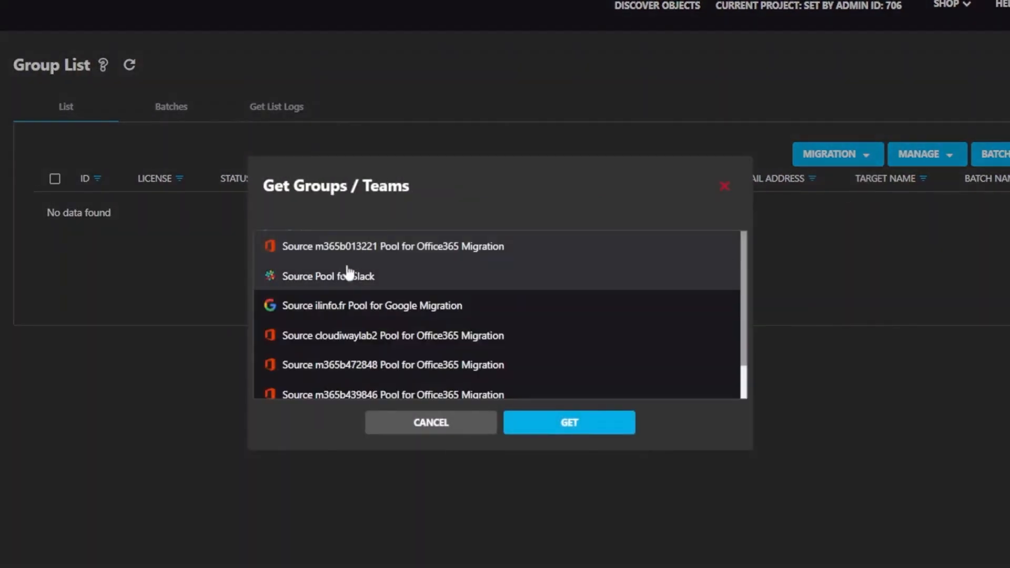
click(372, 306)
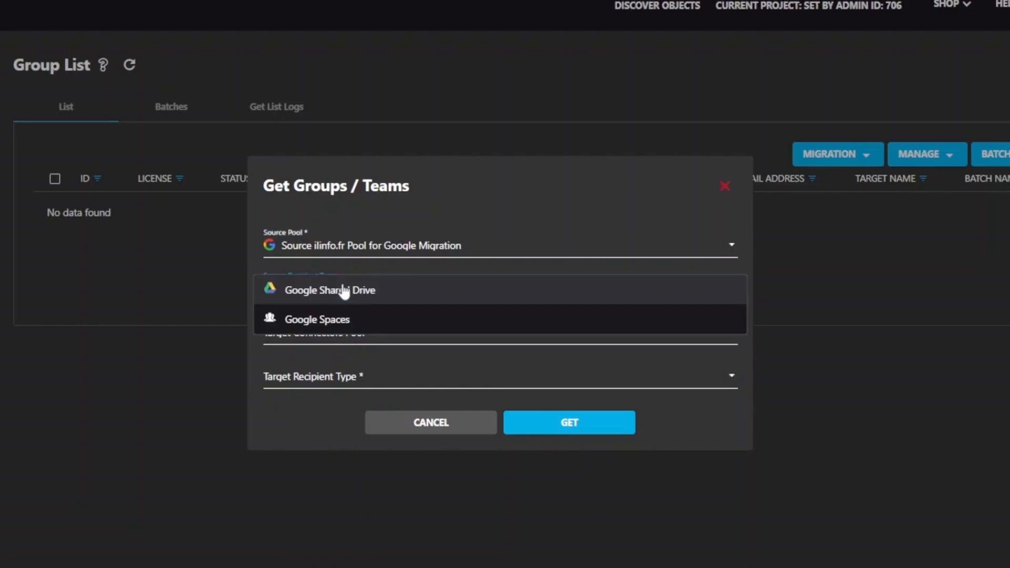
click(317, 319)
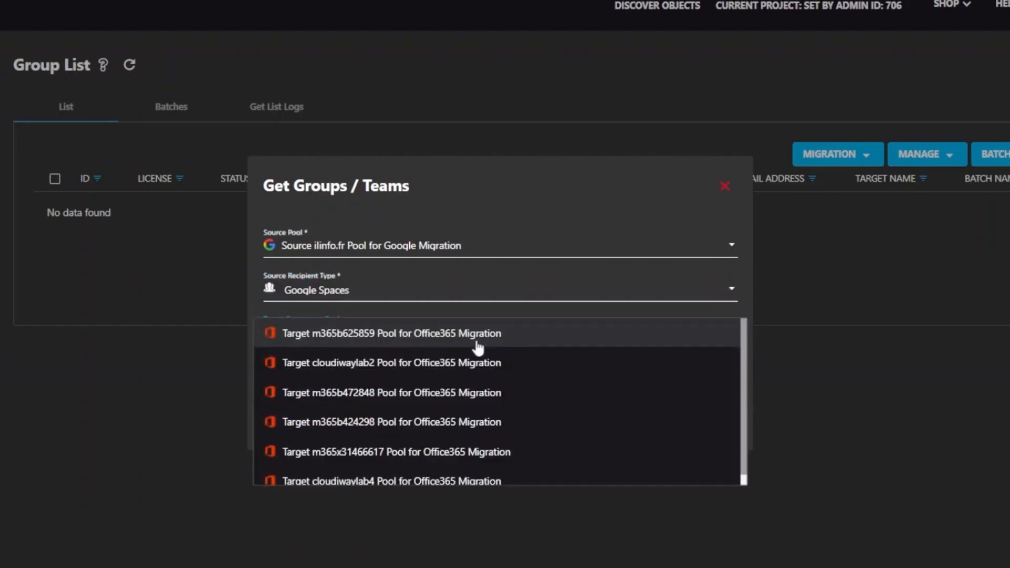
click(390, 362)
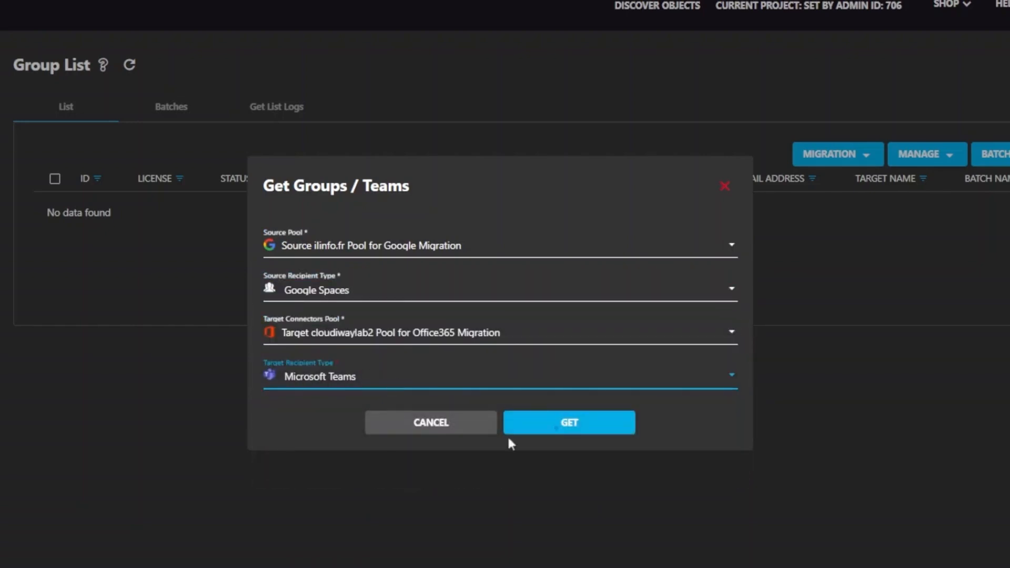
click(568, 422)
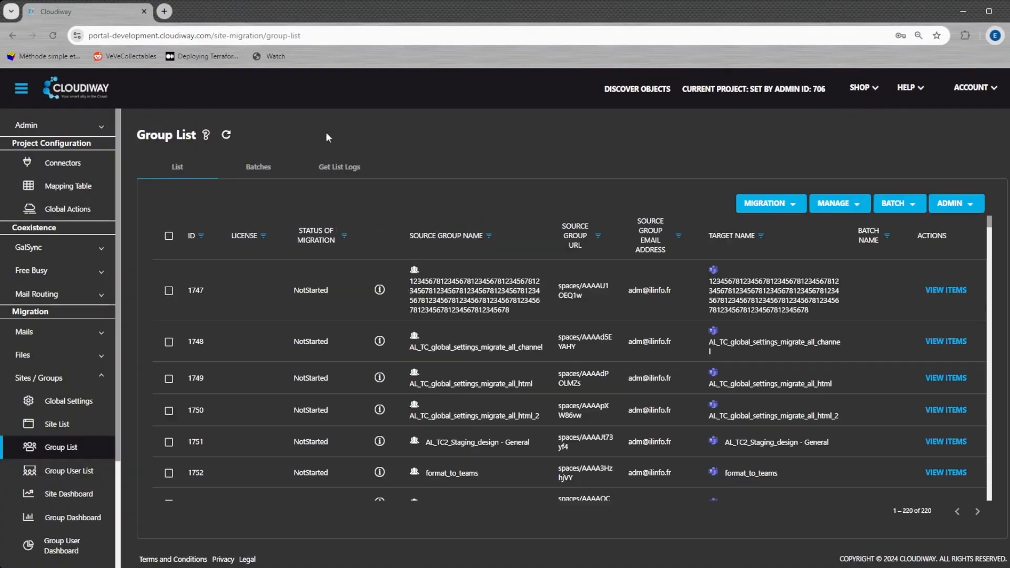
mouse_move(322, 133)
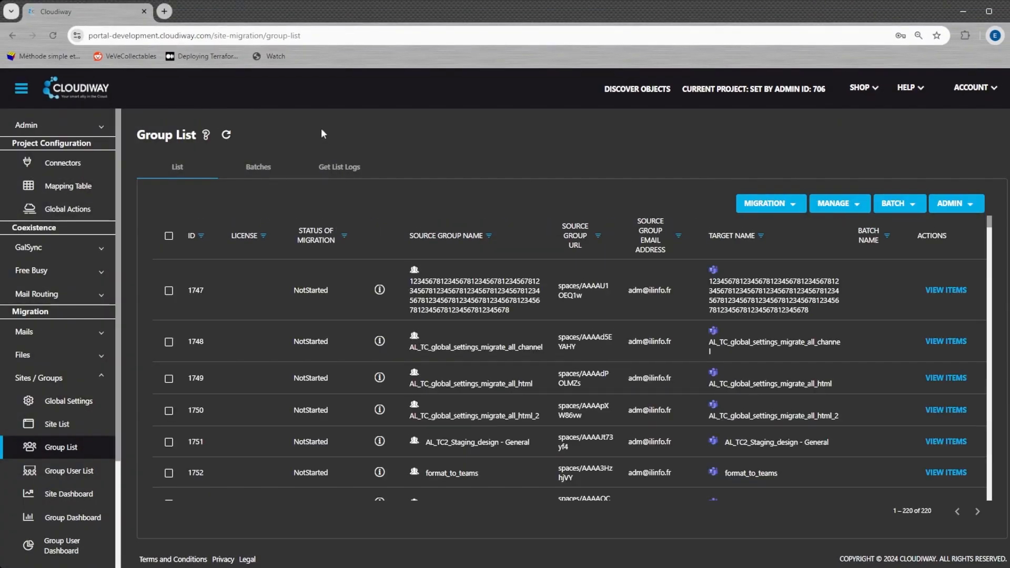
mouse_move(321, 132)
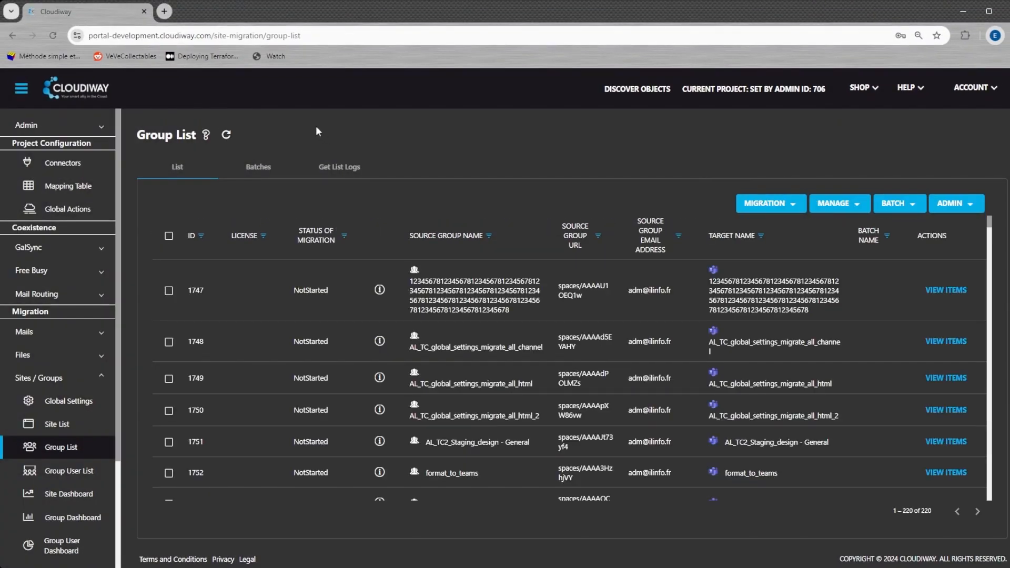
Step: Select the format_to_teams group and run Pre-Processing on it
scroll(down, 3)
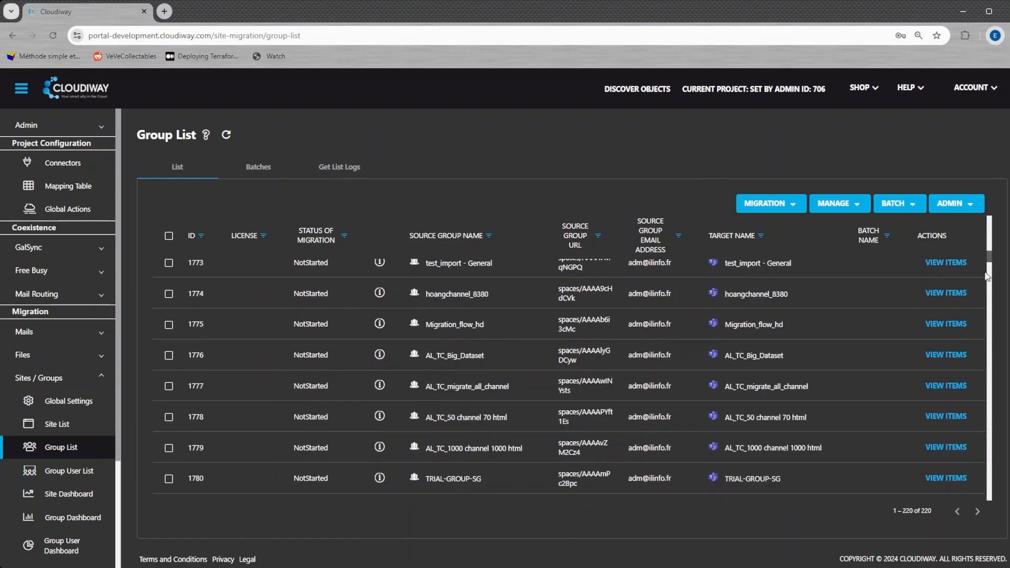
scroll(down, 3)
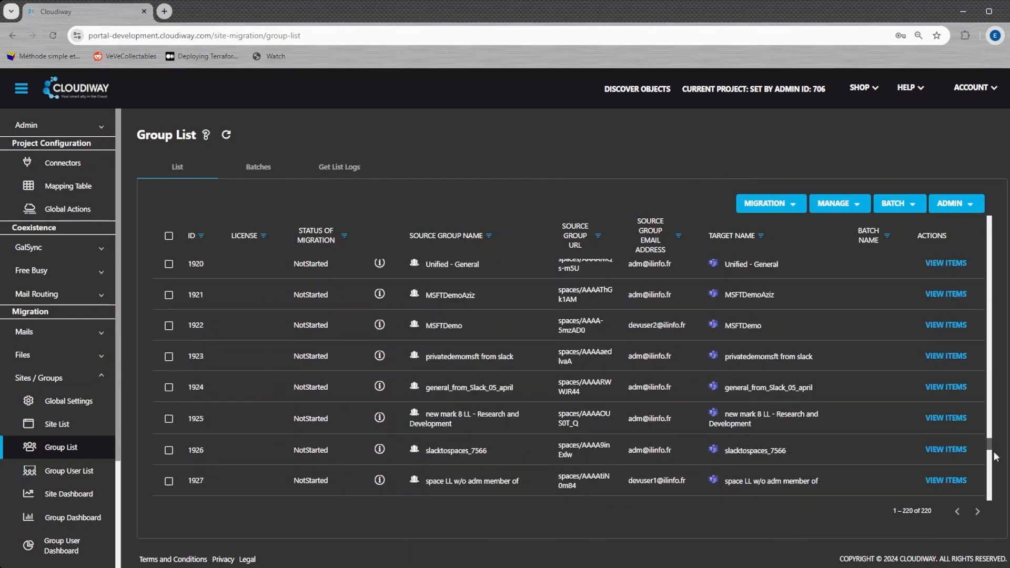
scroll(down, 3)
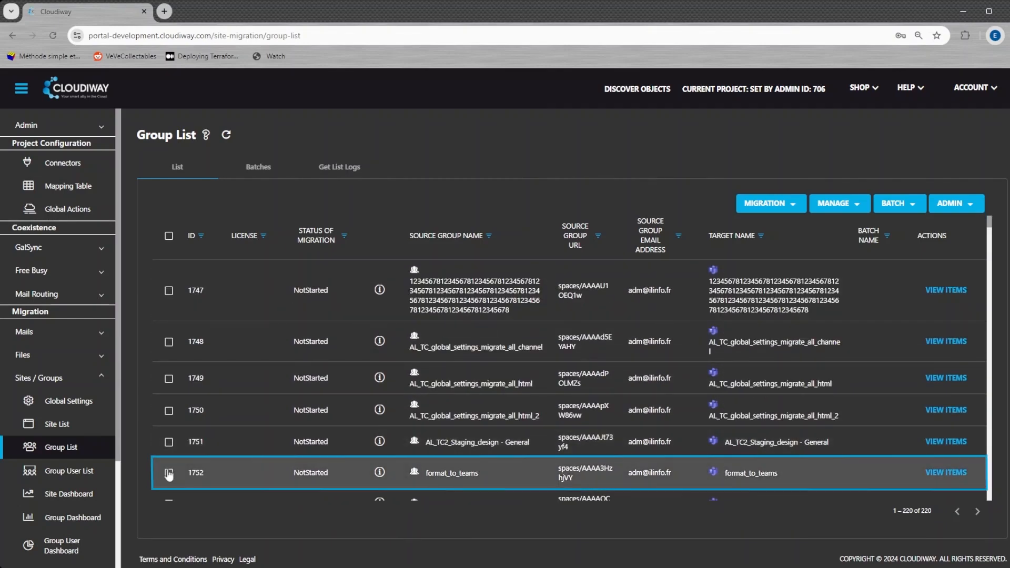
click(169, 472)
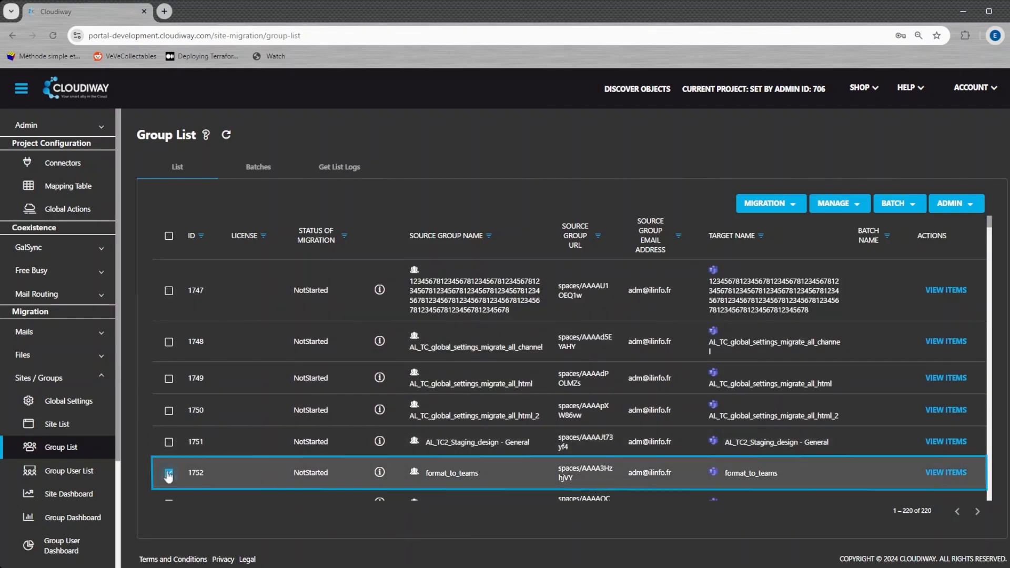
click(169, 473)
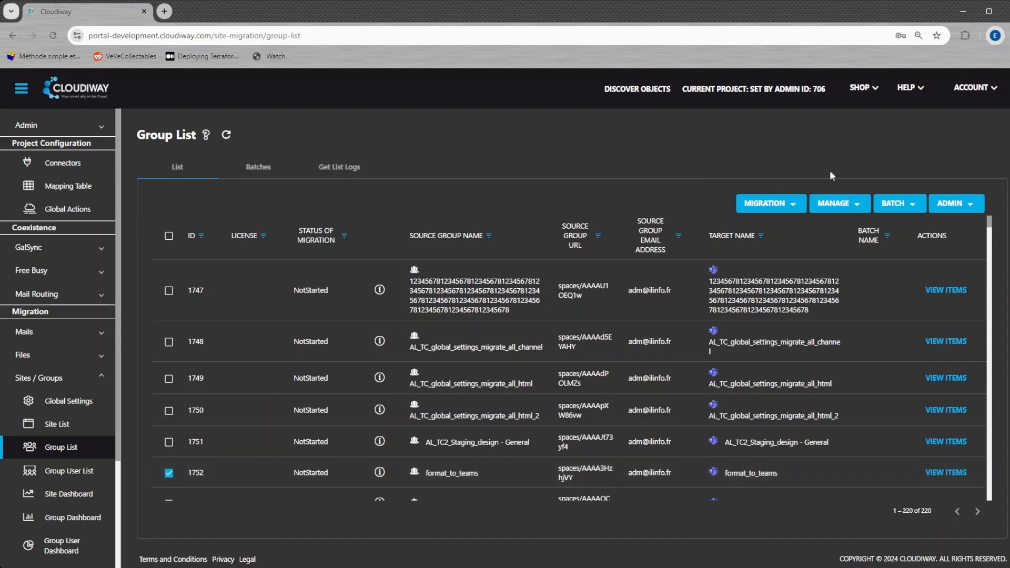
click(769, 203)
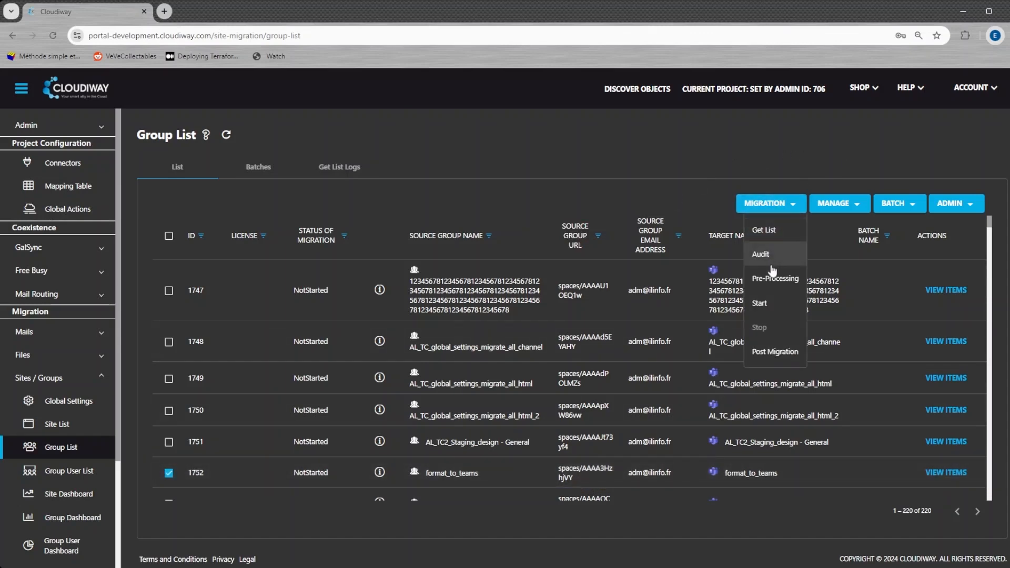
click(763, 254)
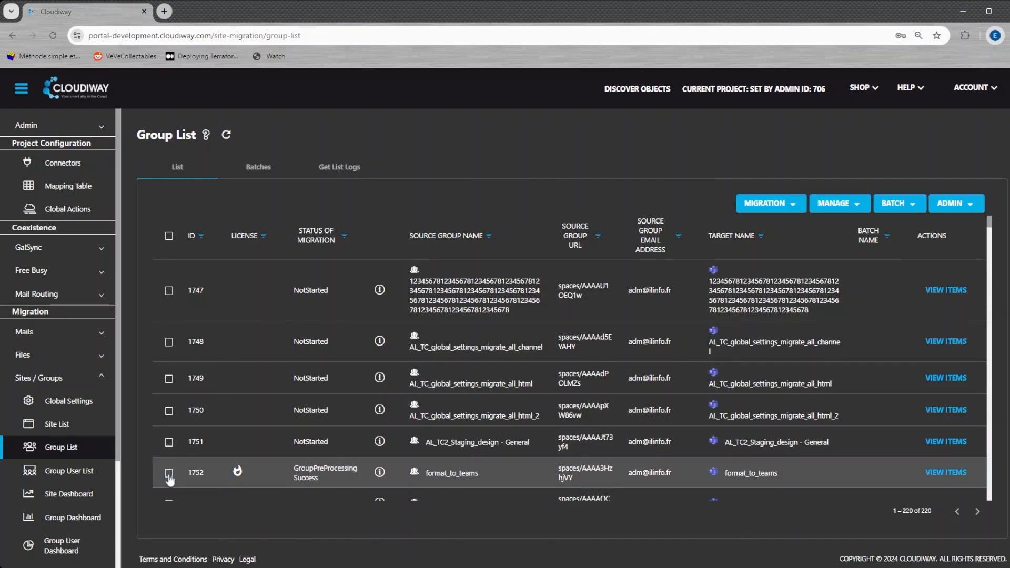
Step: Select format_to_teams, start its migration and confirm
click(169, 473)
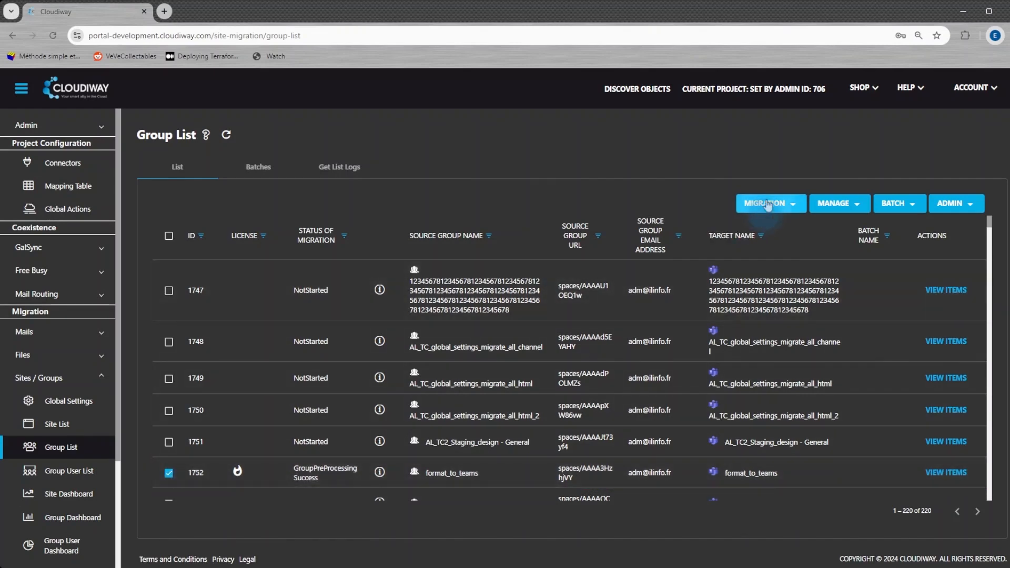
click(770, 203)
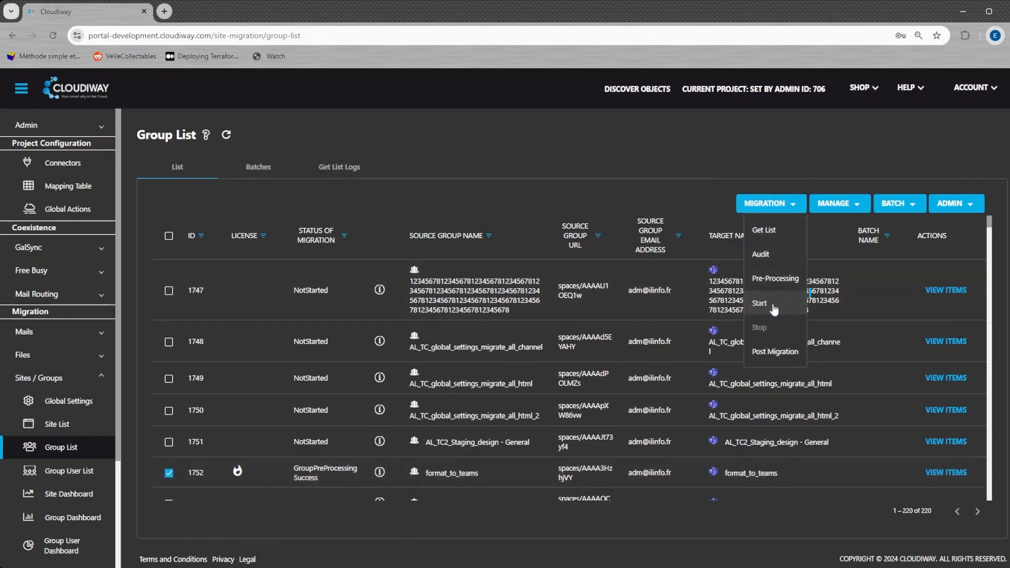
click(759, 303)
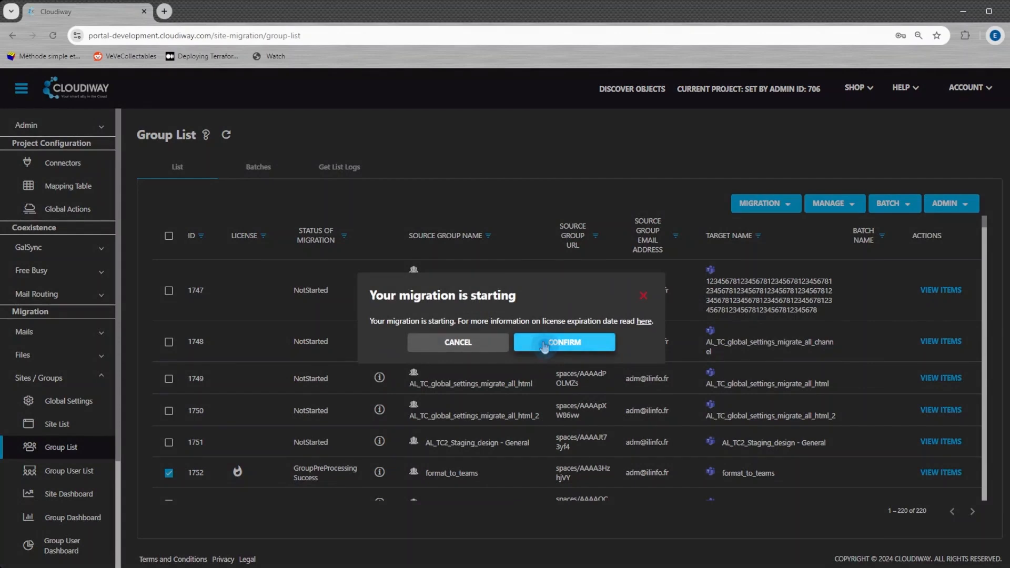
click(563, 342)
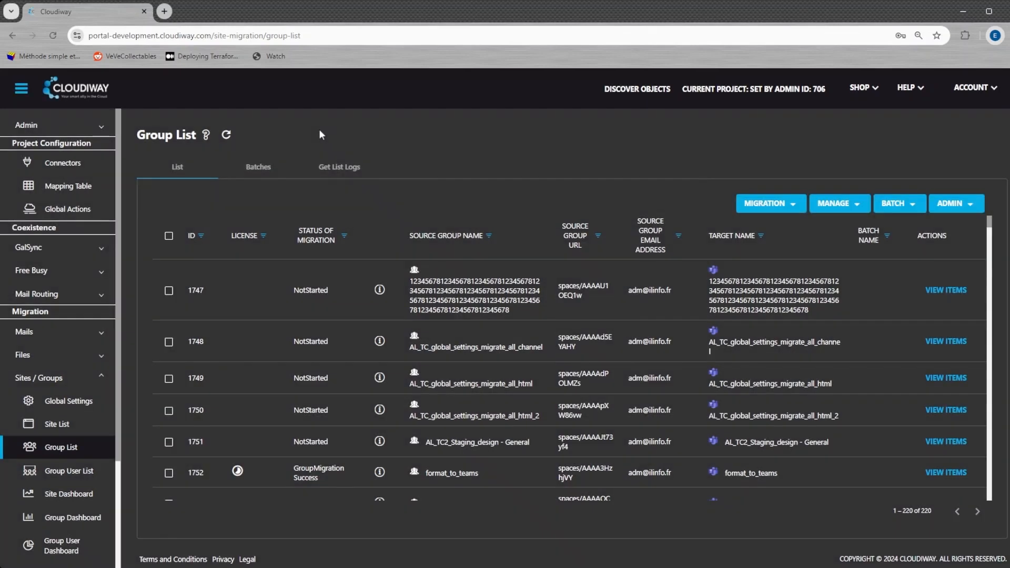
Step: Run Post Migration on format_to_teams and confirm it
click(770, 203)
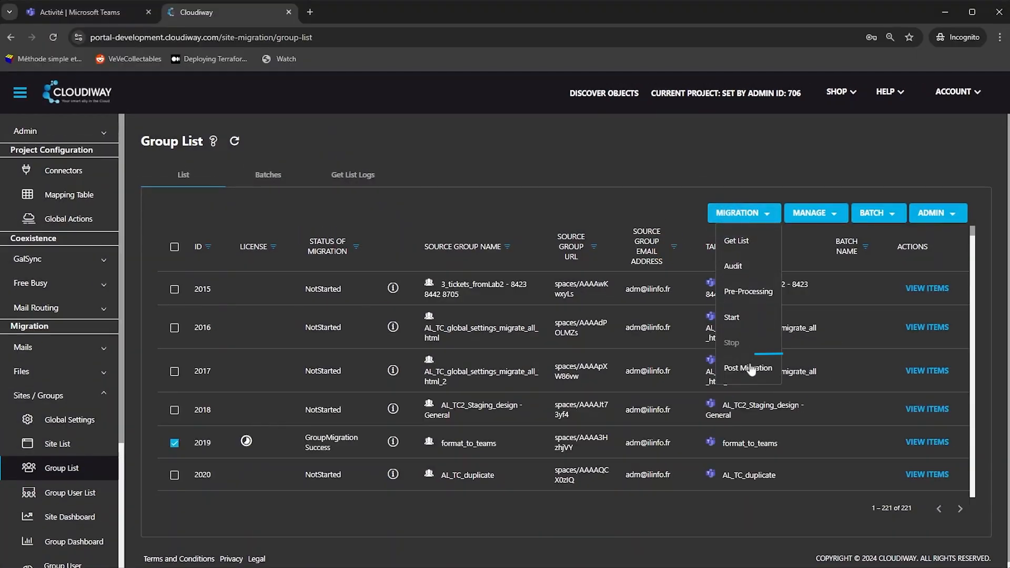
click(748, 368)
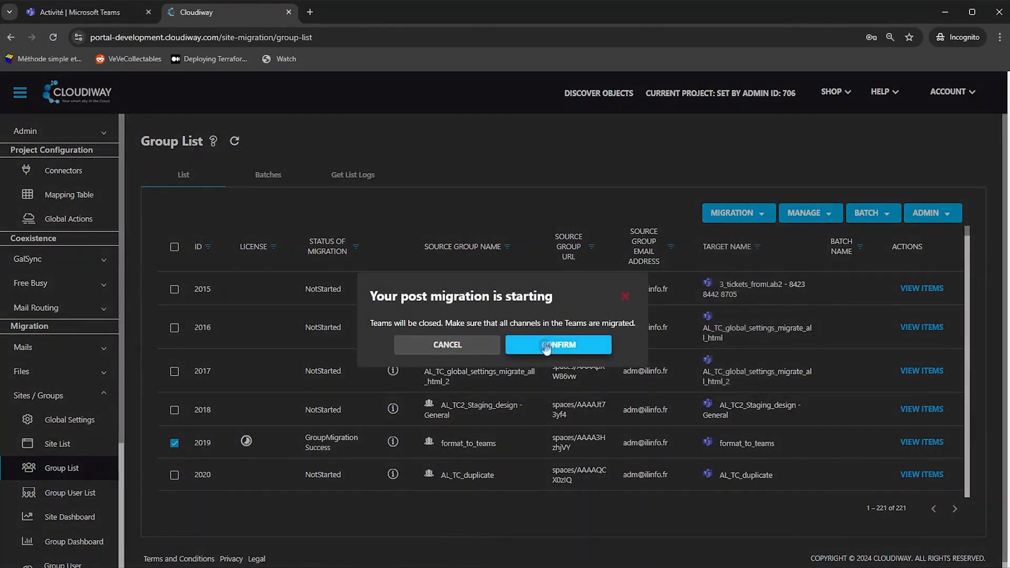
click(558, 344)
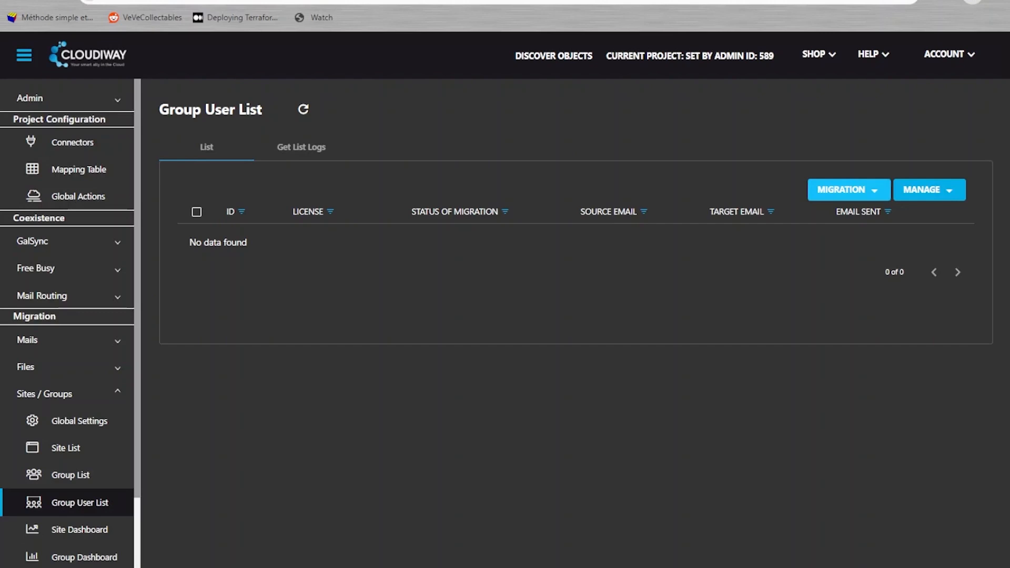
Step: Get the group user list from the ilinfo.fr source, targeting the drypizza domain
click(847, 189)
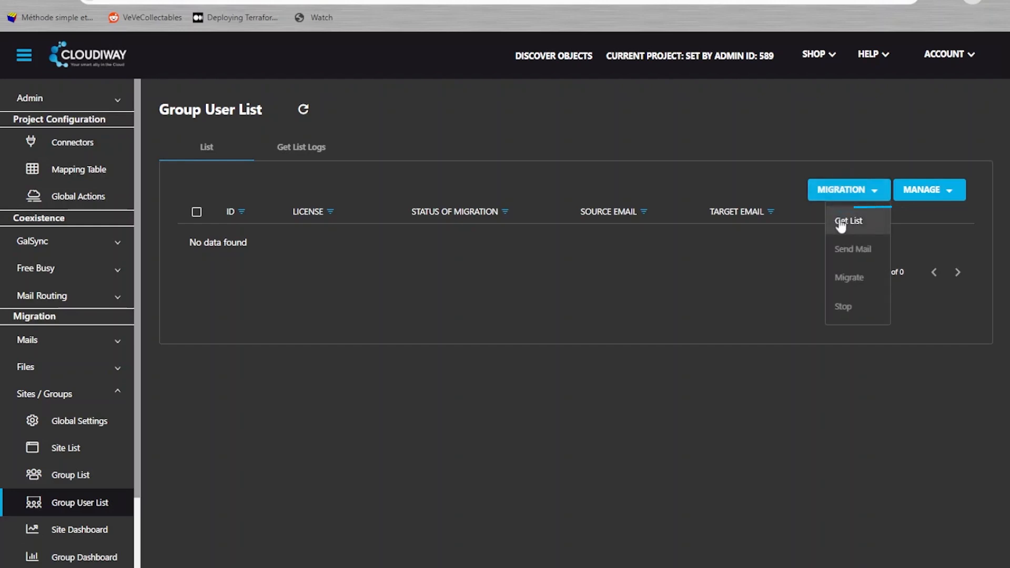
click(849, 221)
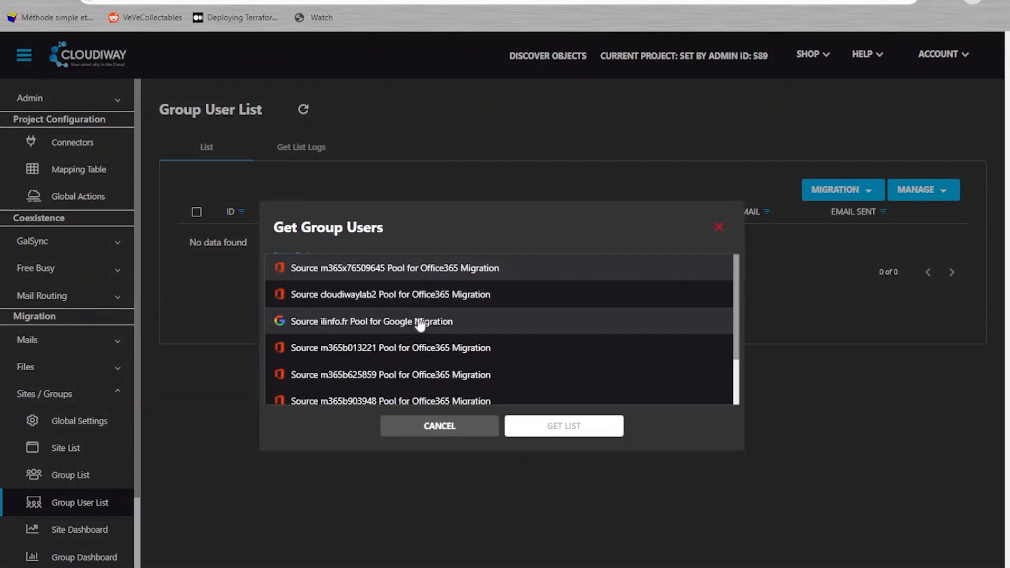
click(372, 321)
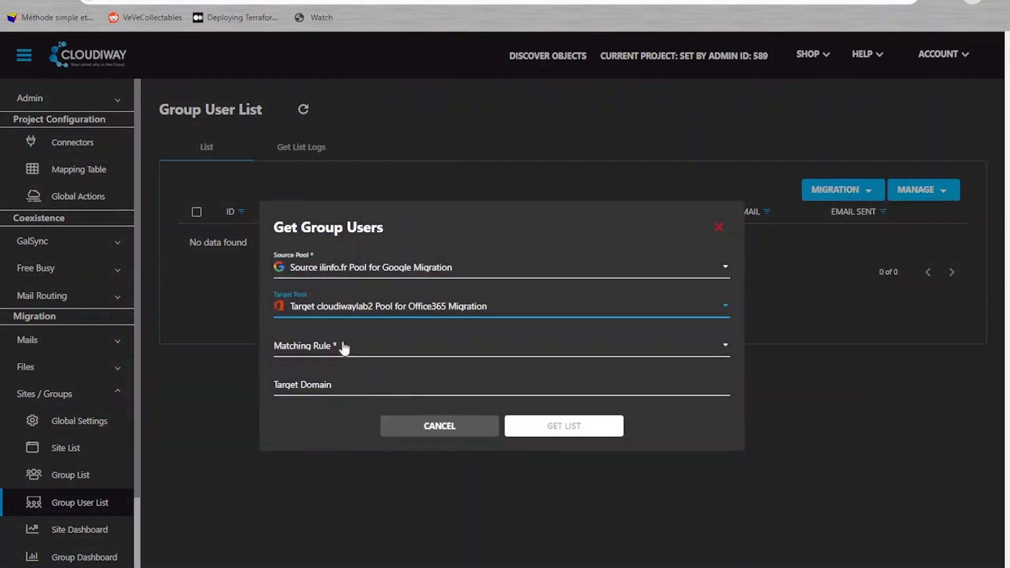
text(drypizza)
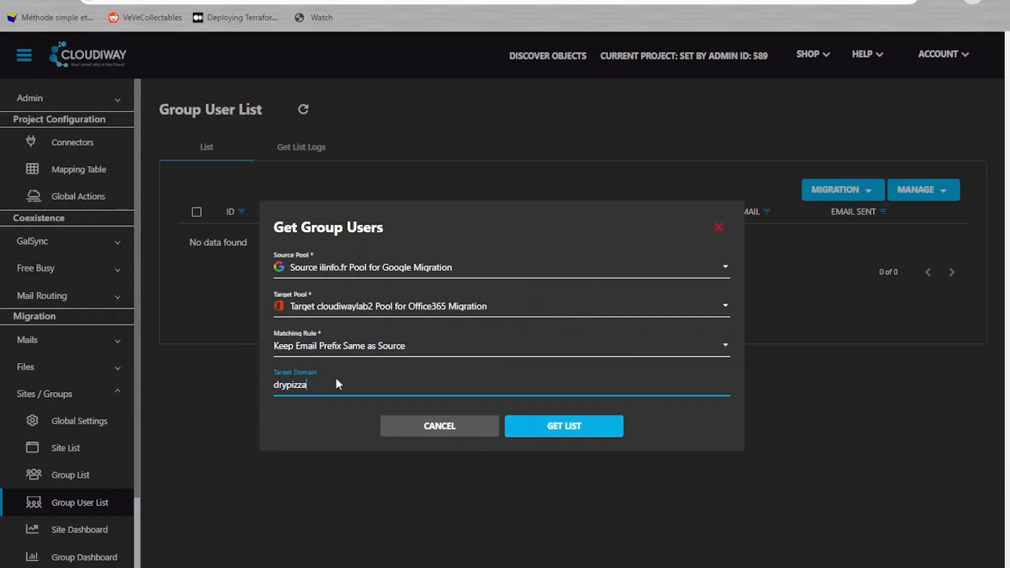
click(563, 425)
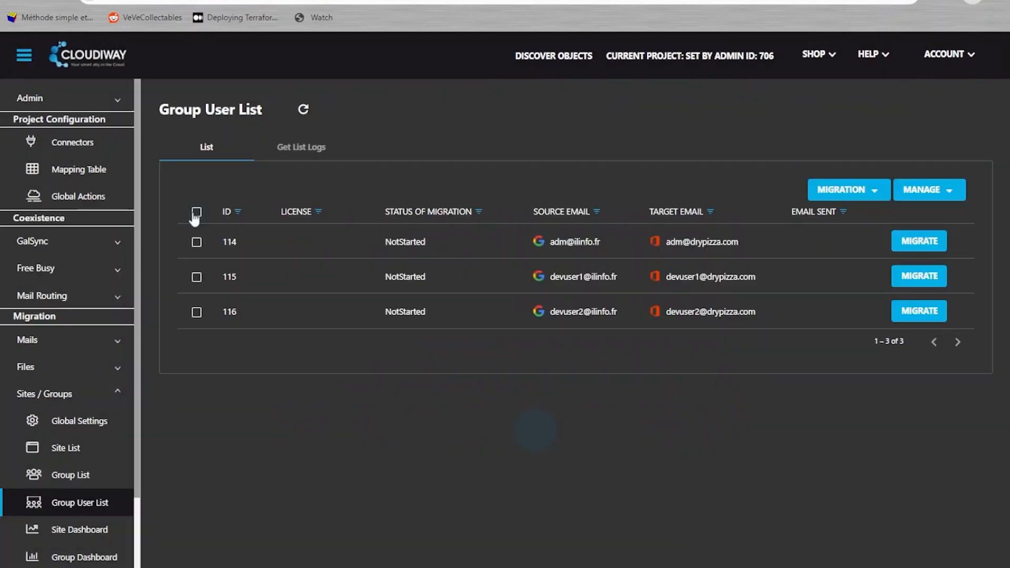
Step: Select all three group users and confirm their private chat migration
click(196, 212)
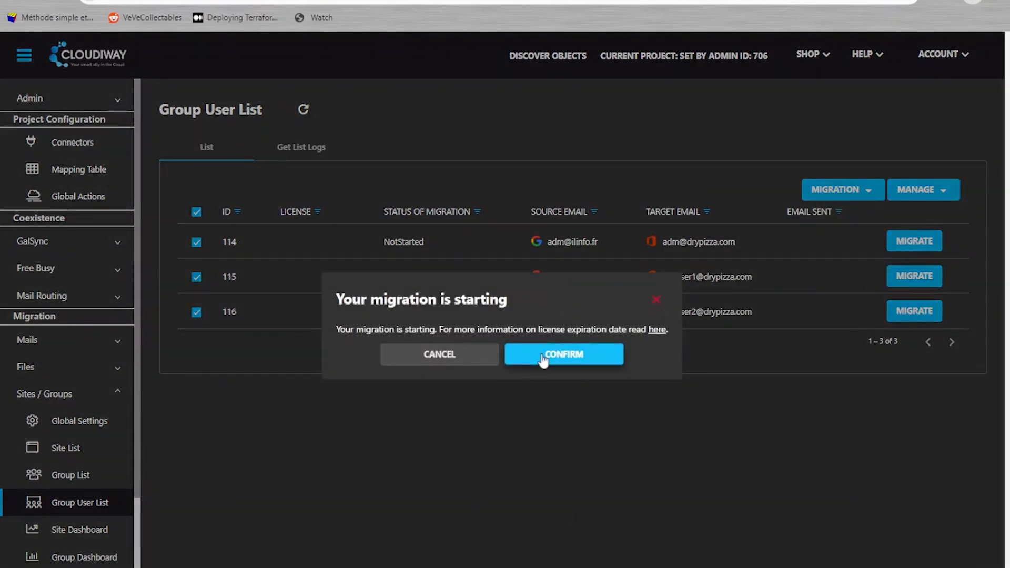
click(563, 354)
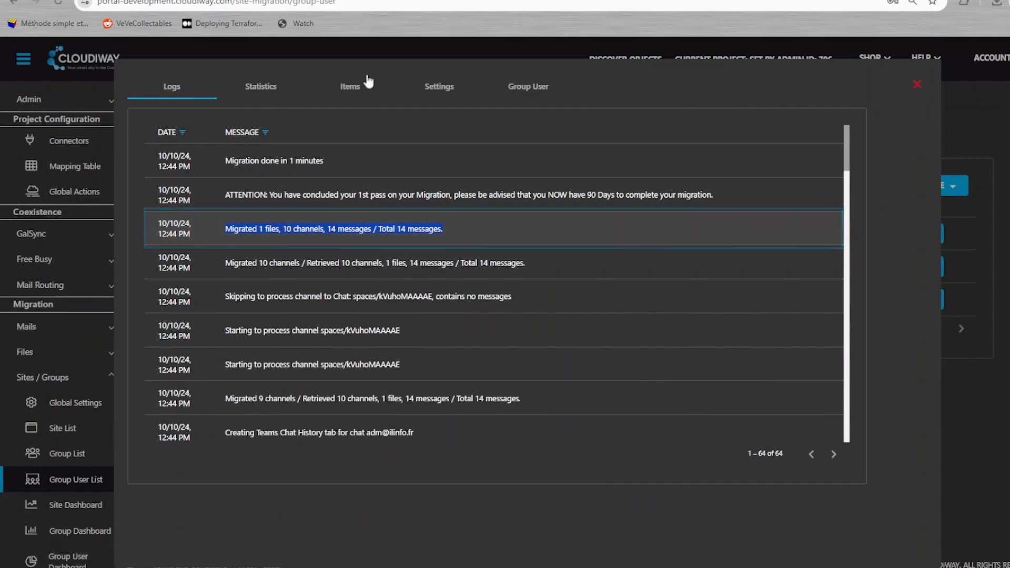
Step: Open the Error log for devuser2, which cites OneDrive not being active
click(916, 84)
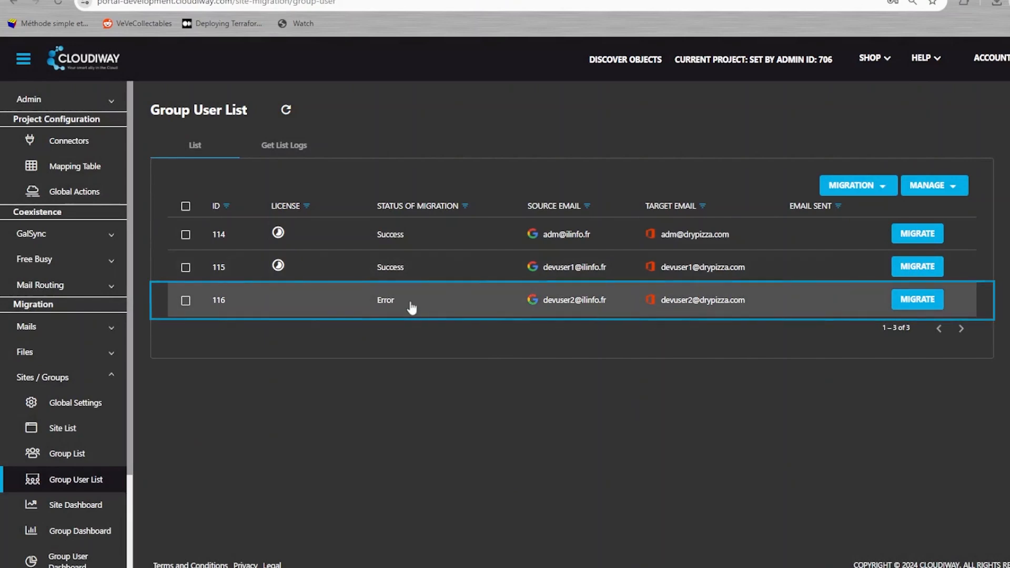
click(385, 300)
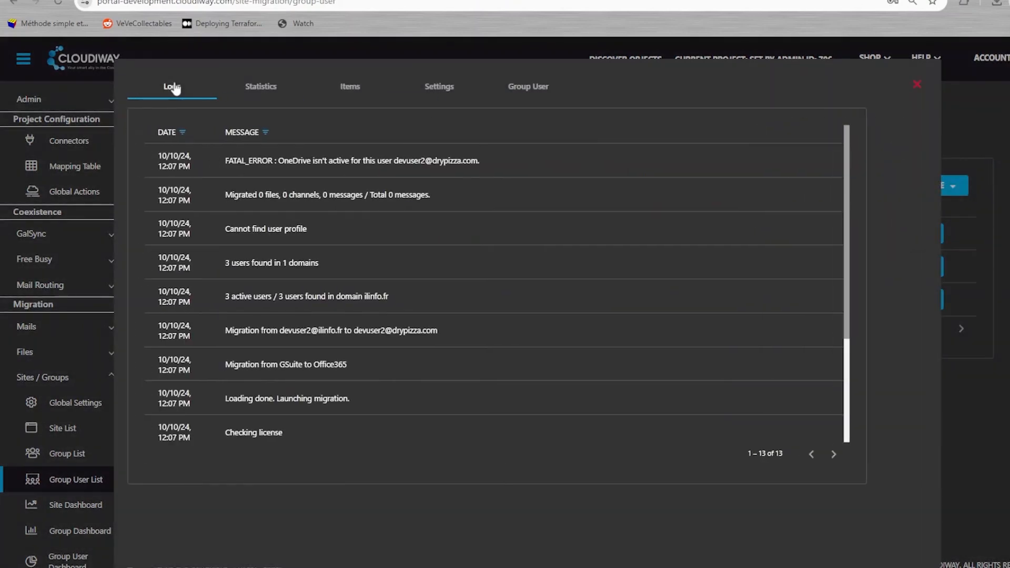